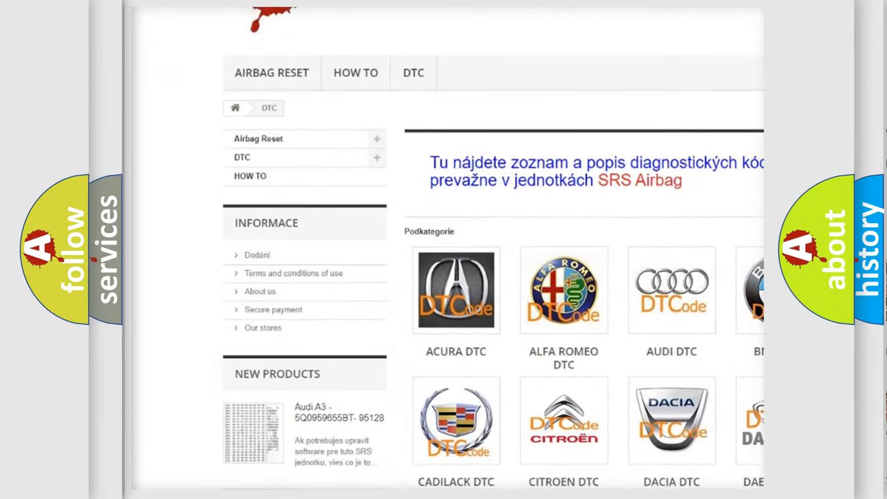
scroll("down", 3)
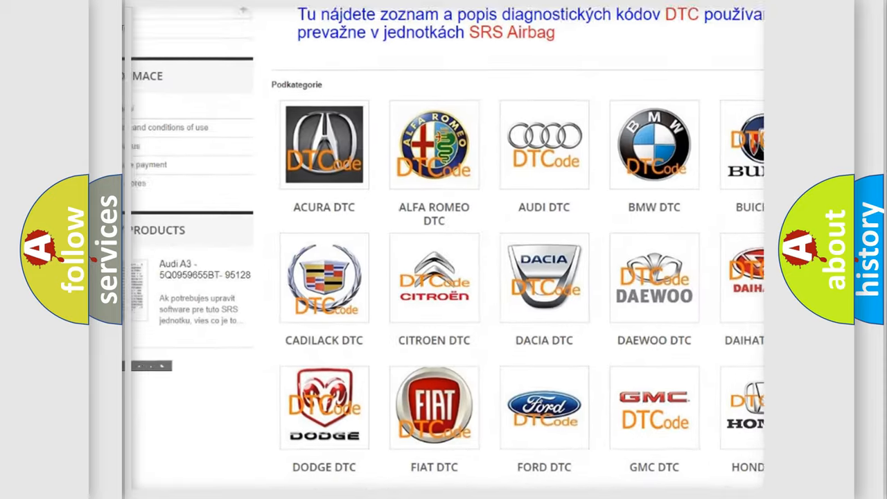
scroll("down", 3)
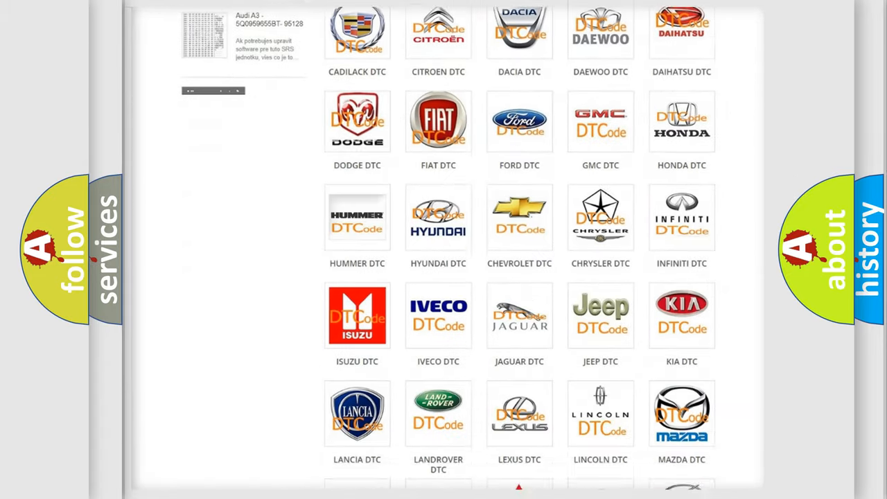
scroll("down", 3)
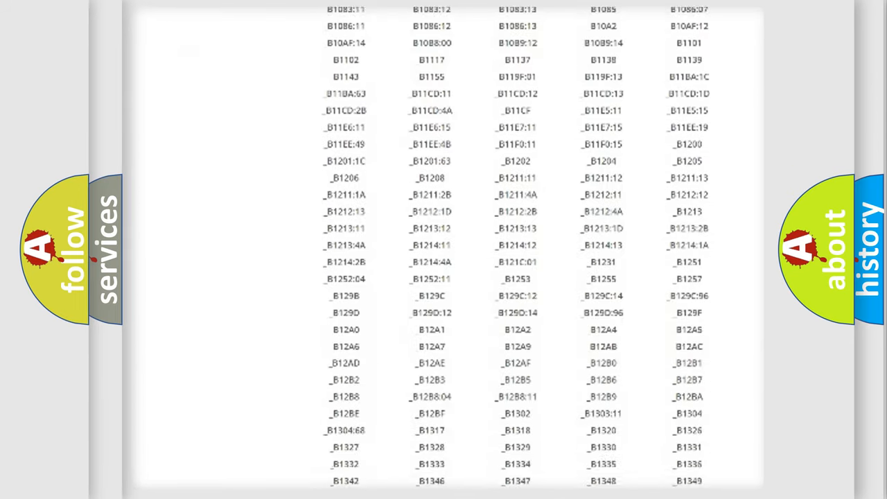
scroll("down", 3)
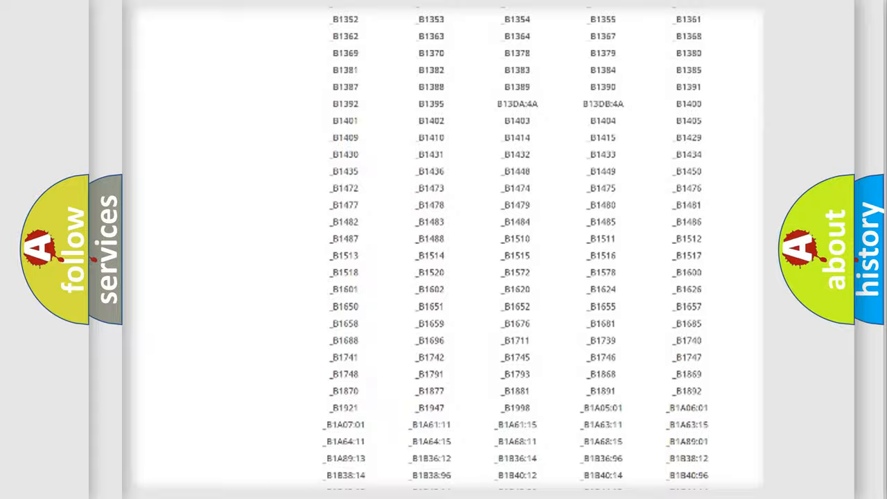